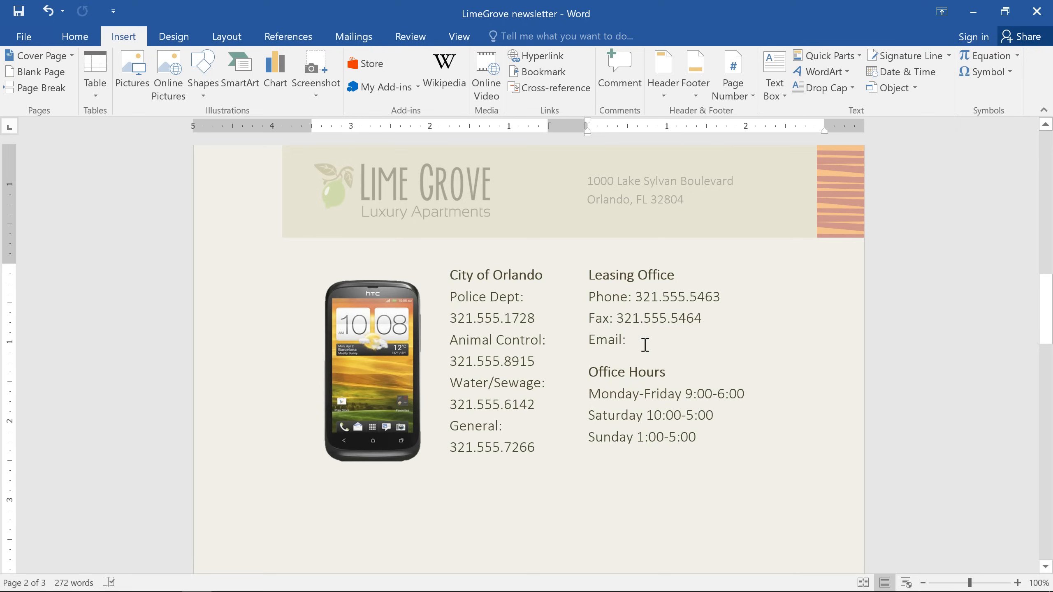
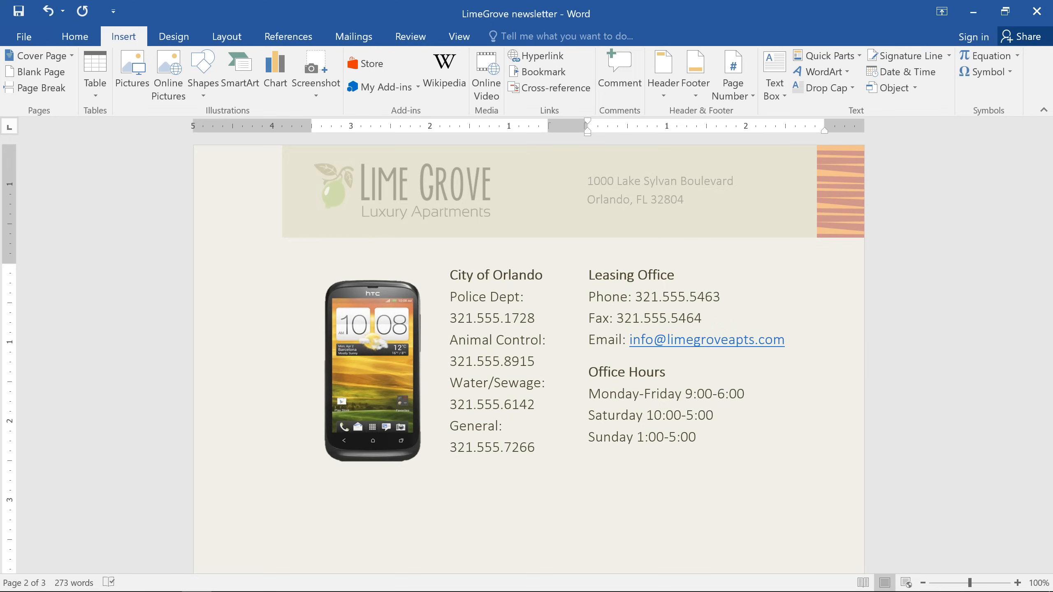
left_click(788, 339)
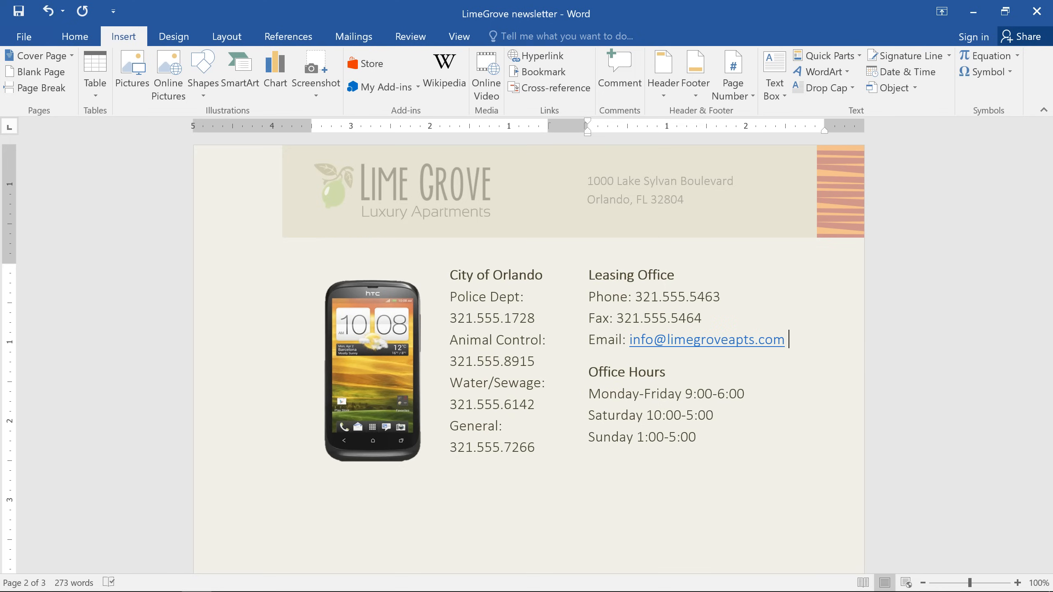
scroll("down", 3)
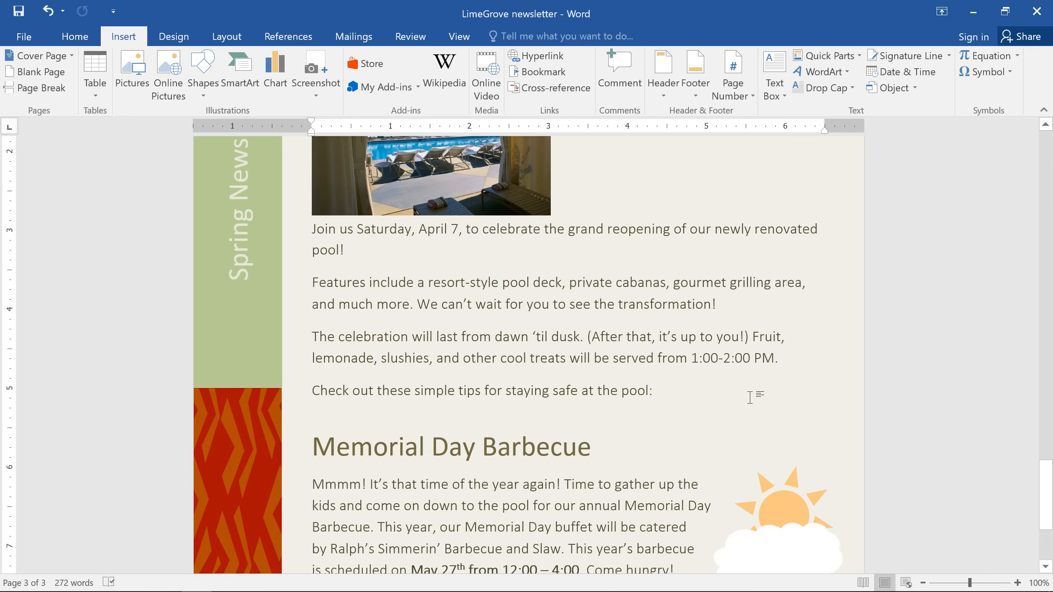
type("www.")
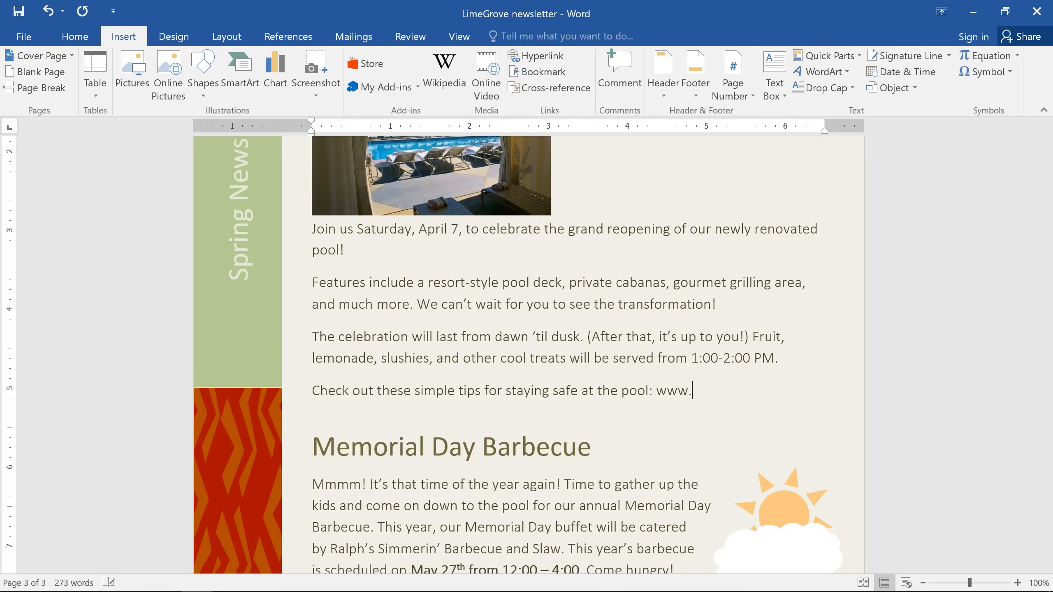
type("poolsafely")
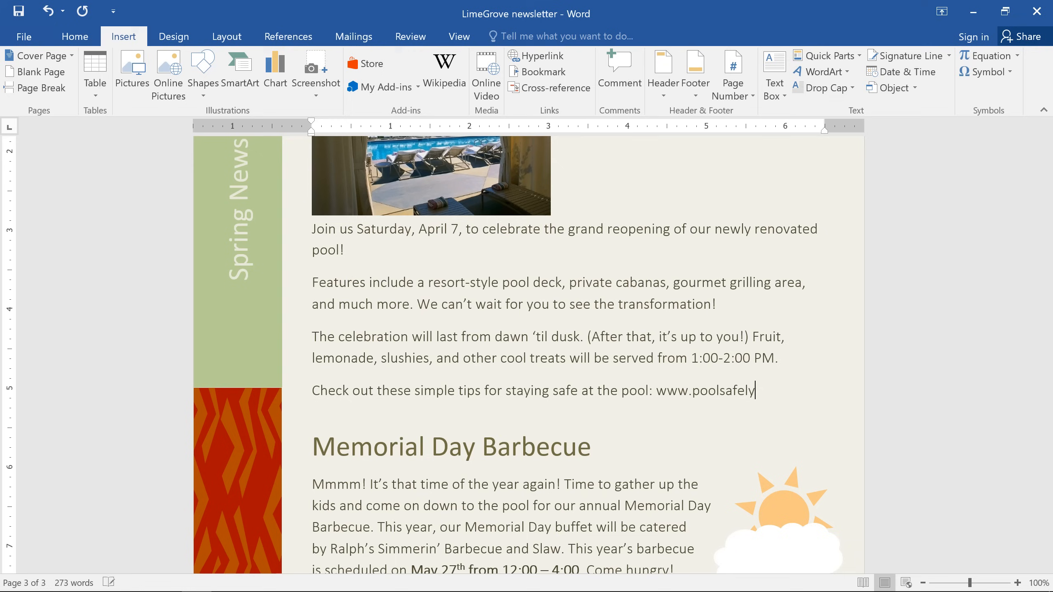
type(".gov")
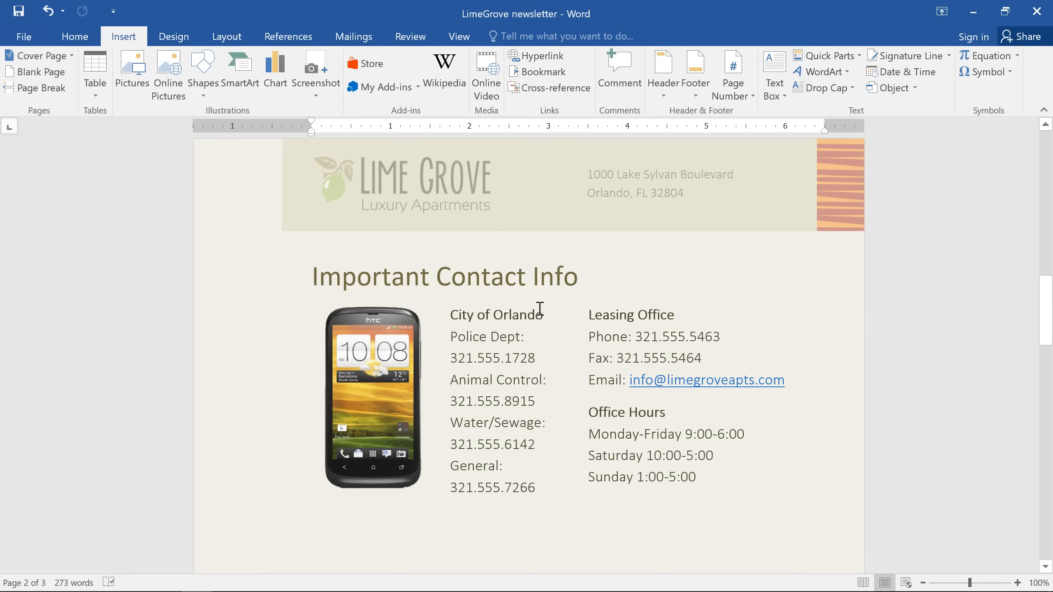
- Select 'City of Orlando' and bring up the Insert Hyperlink dialog from its context menu
double_click(517, 315)
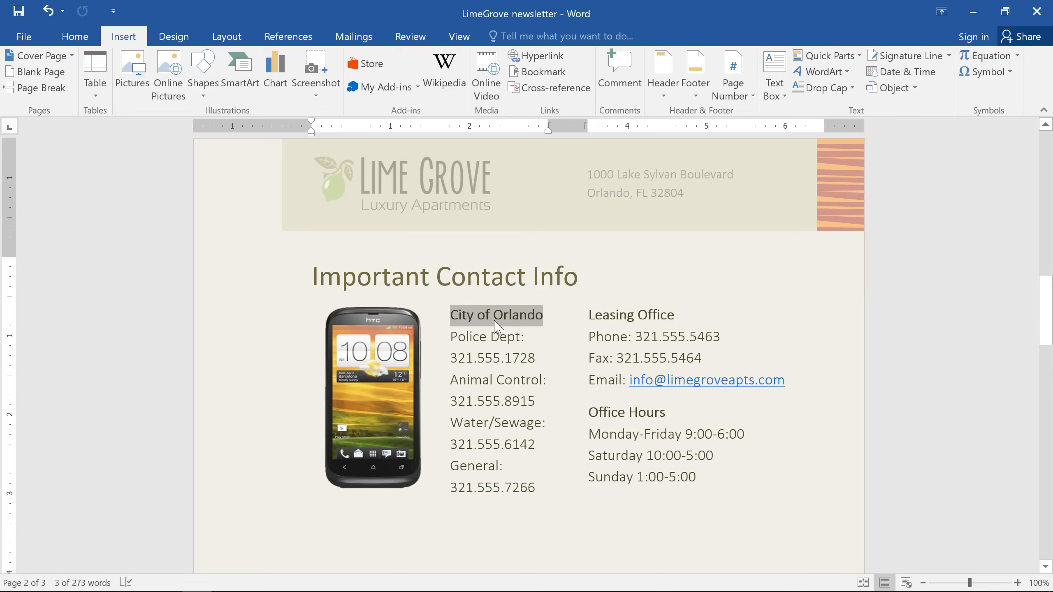
right_click(496, 315)
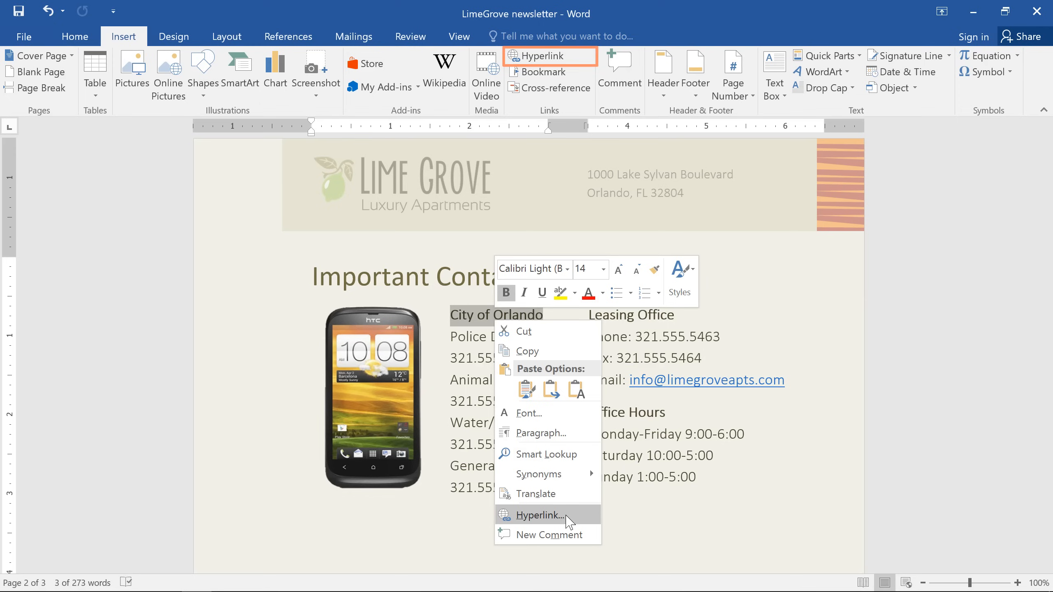
left_click(537, 514)
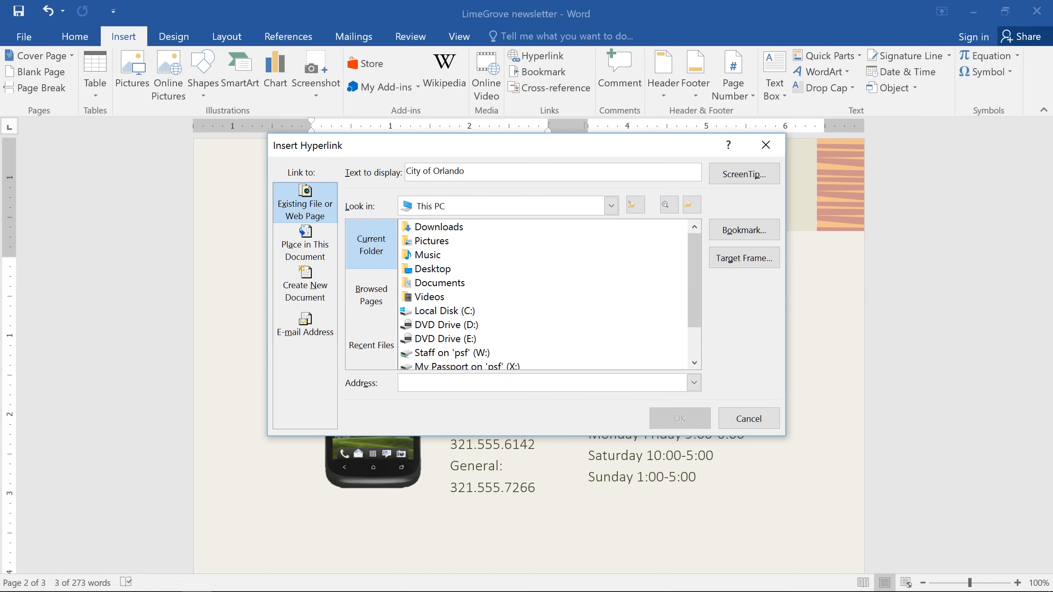
left_click(541, 383)
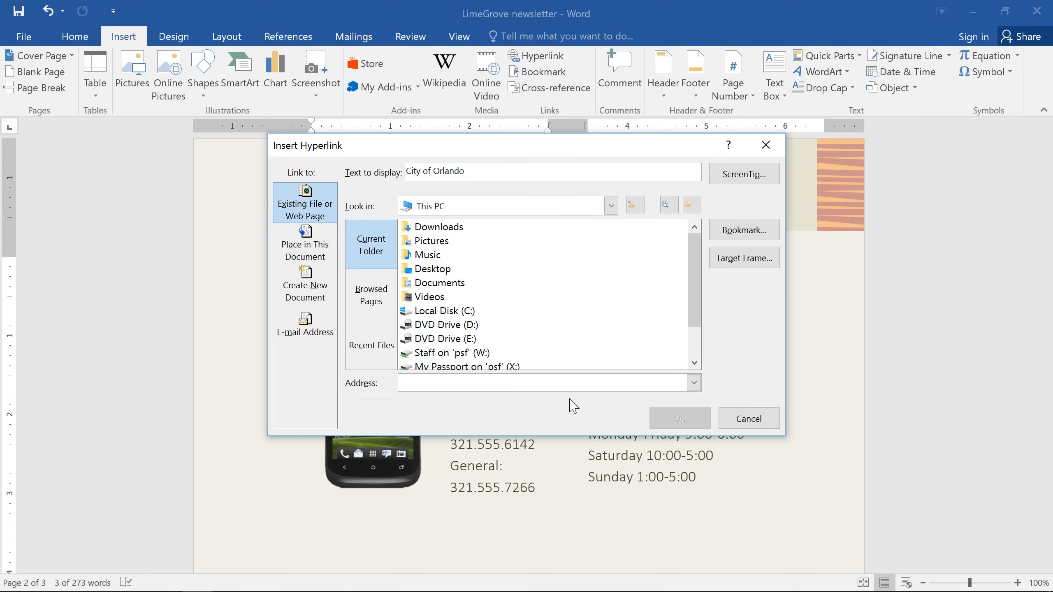
type("www")
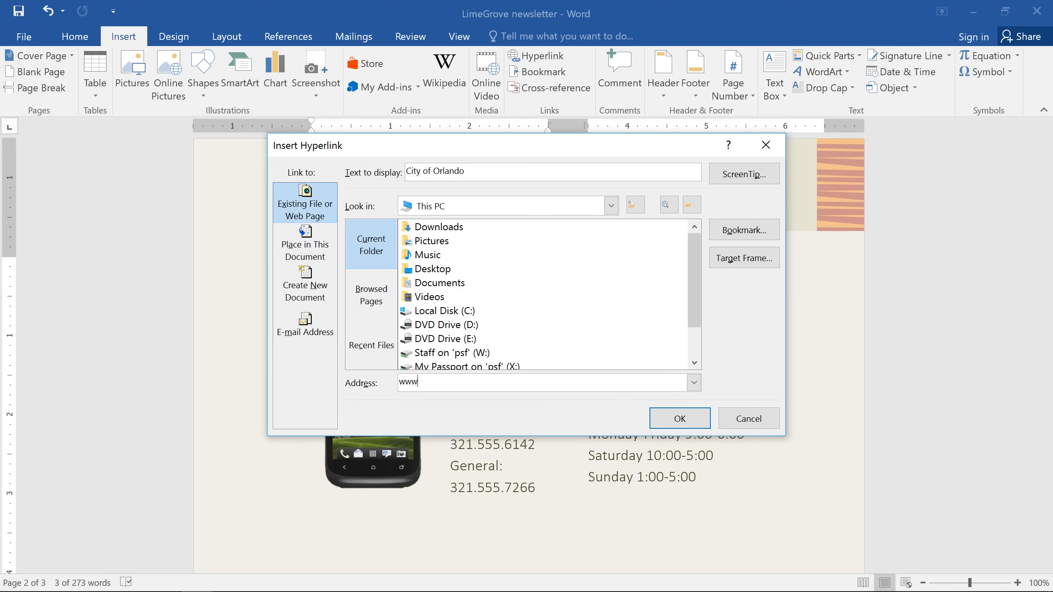
type("http://www.cityofor")
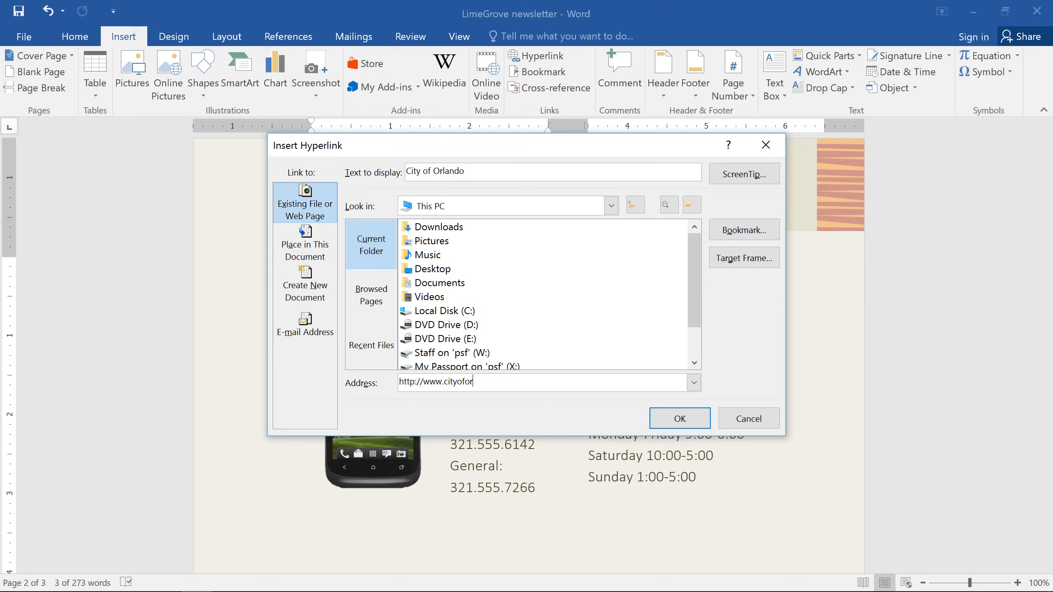
type("lando.net")
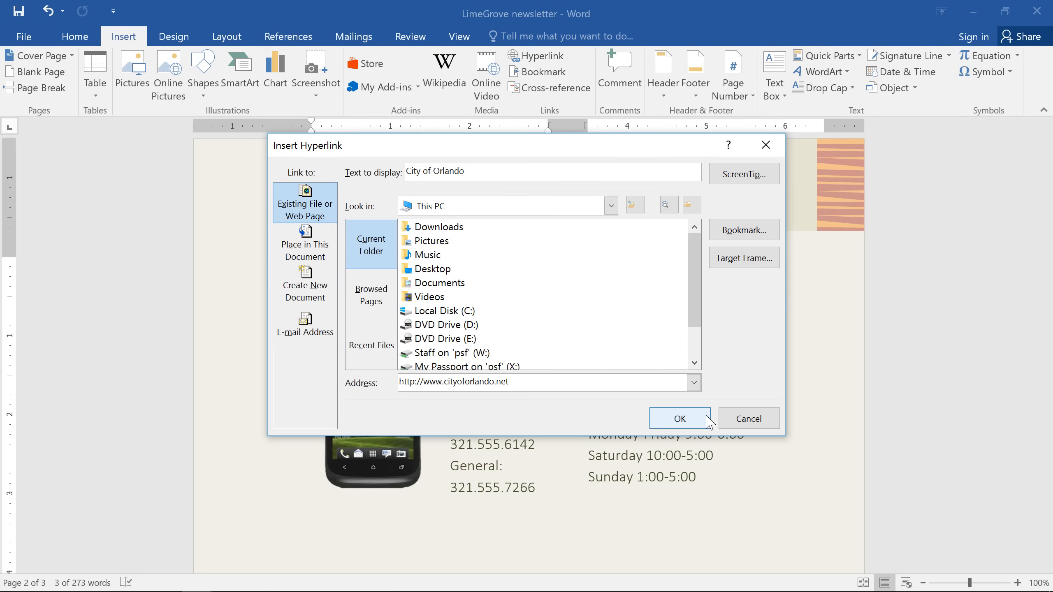
left_click(678, 419)
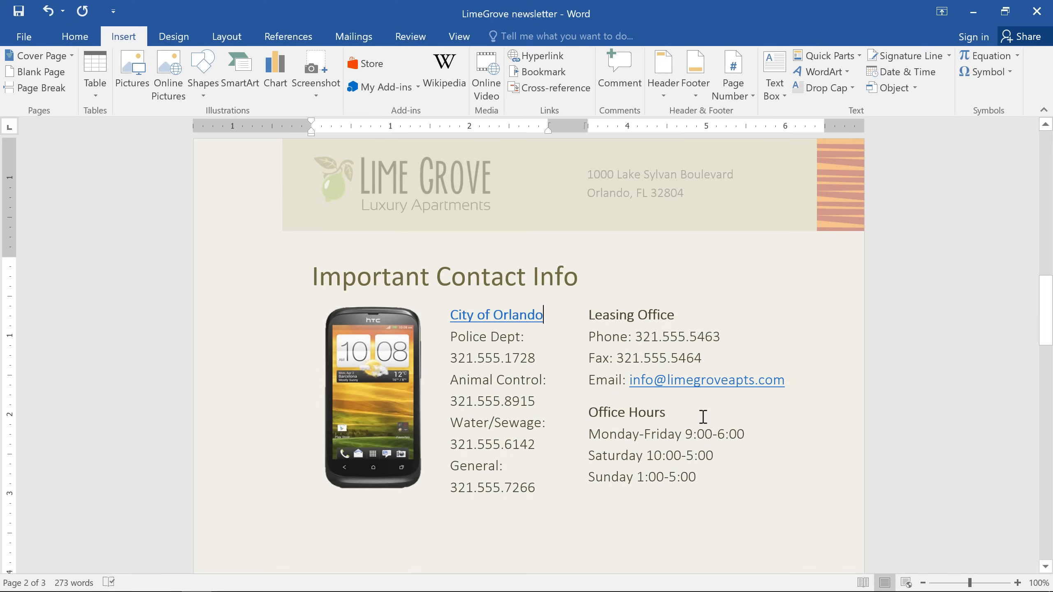
mouse_move(495, 315)
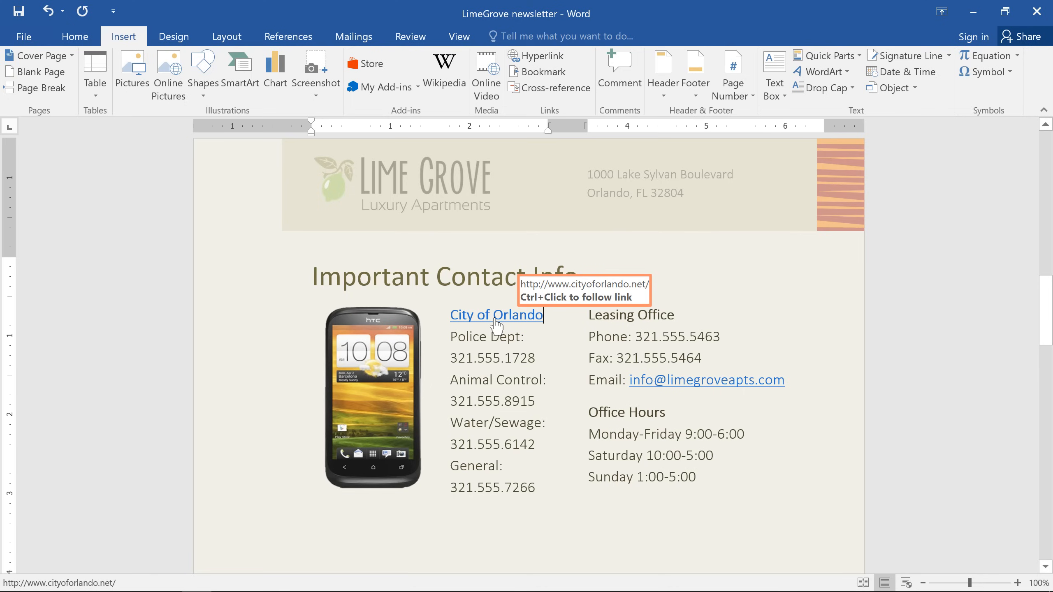
- Follow the City of Orlando link with Ctrl+Click to open cityoforlando.net
left_click(495, 315)
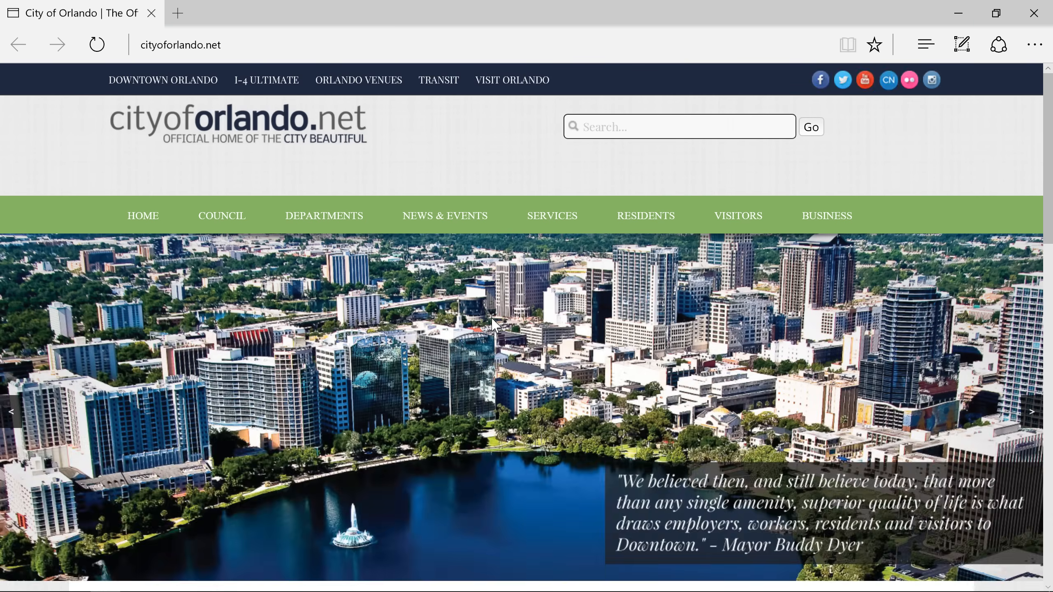
mouse_move(502, 324)
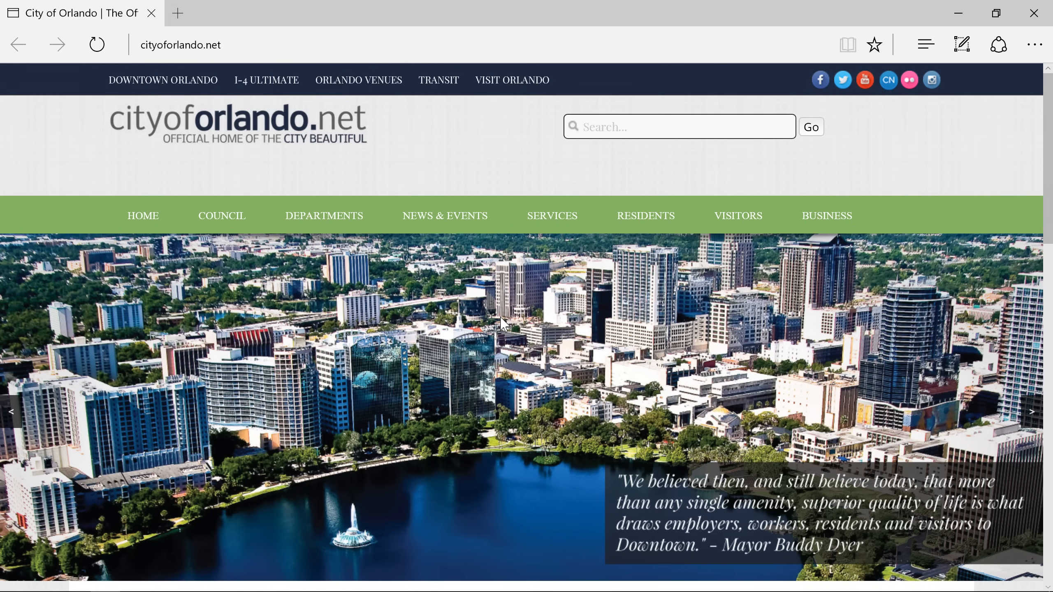
mouse_move(689, 242)
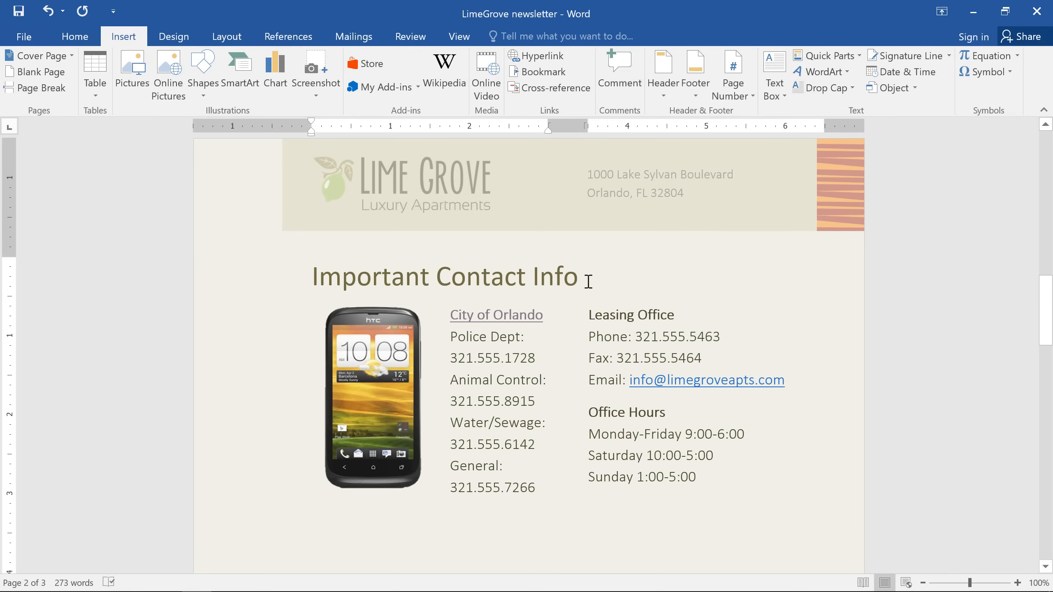
- Show the Edit/Remove Hyperlink context menu on the City of Orlando link
right_click(496, 314)
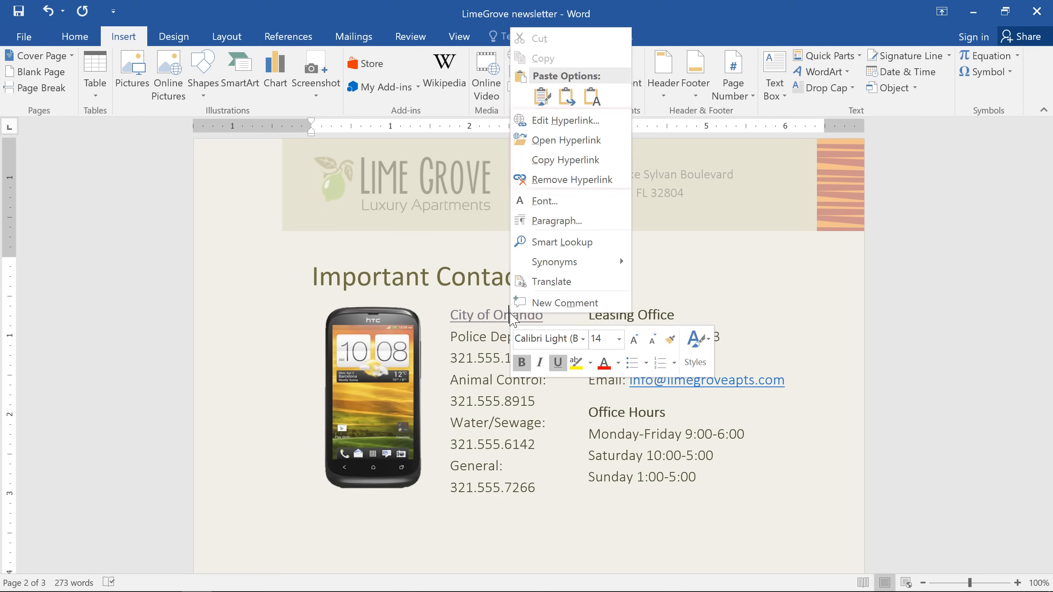